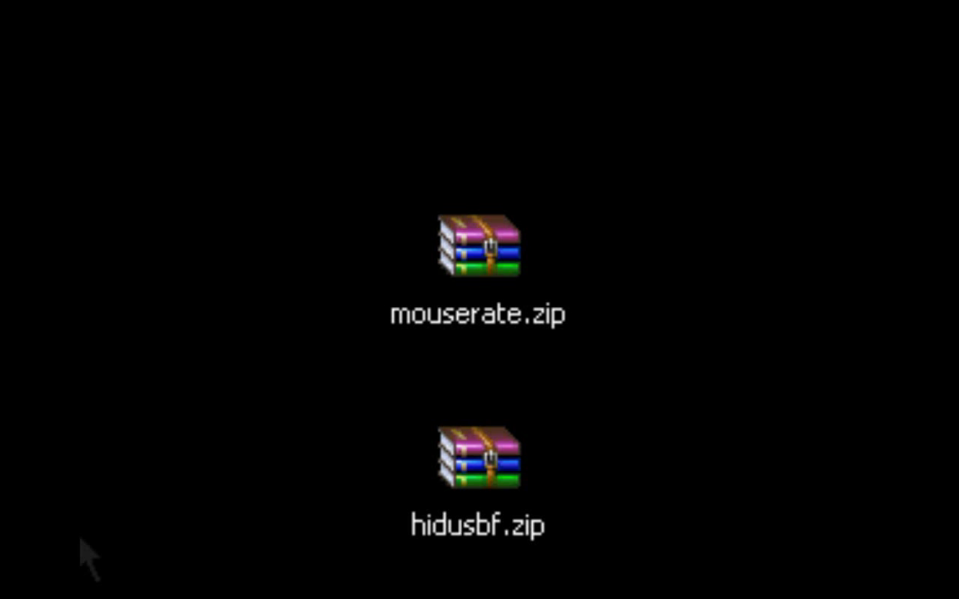
Select the mouserate.zip archive on the desktop
click(478, 245)
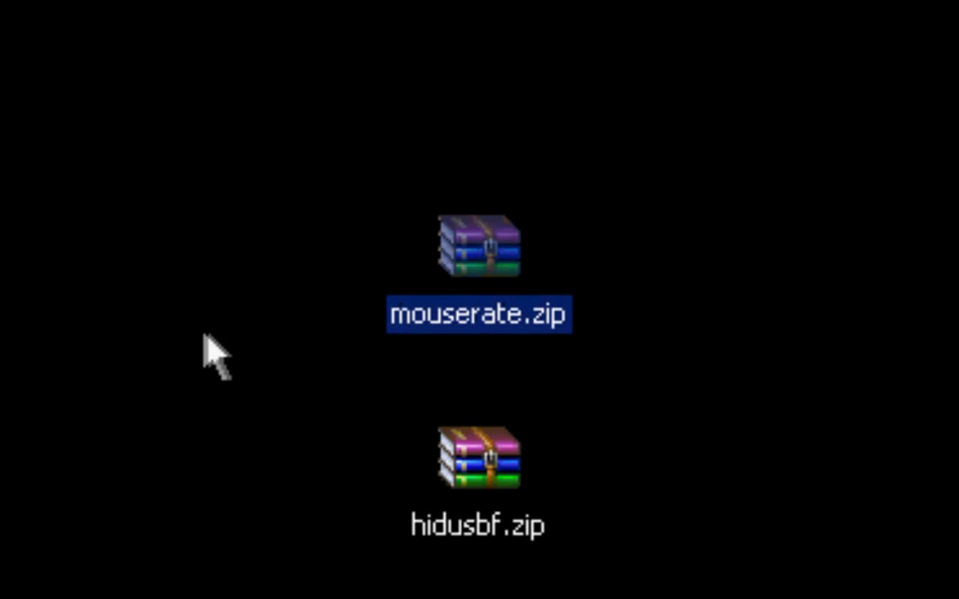
mouse_move(497, 263)
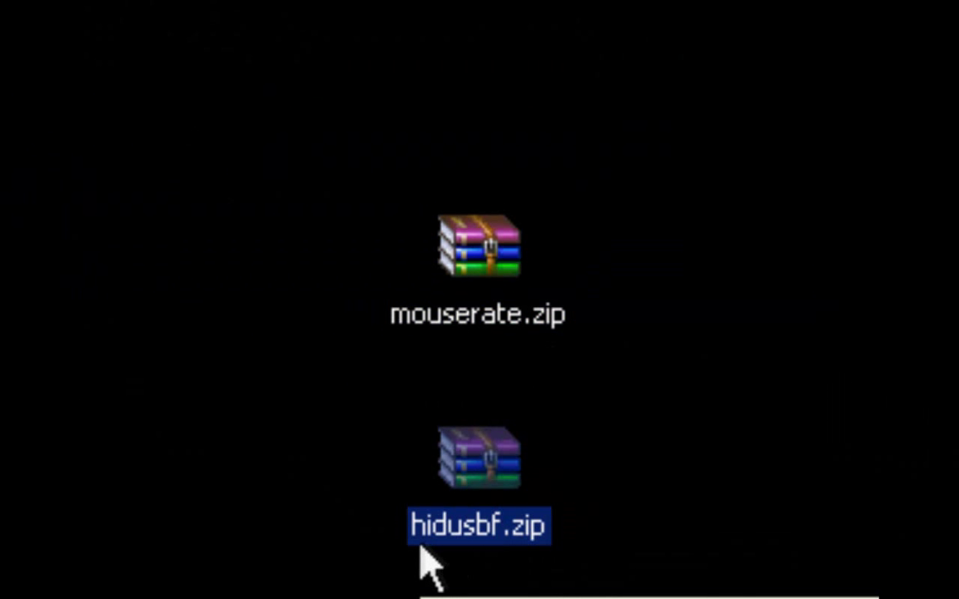
mouse_move(529, 563)
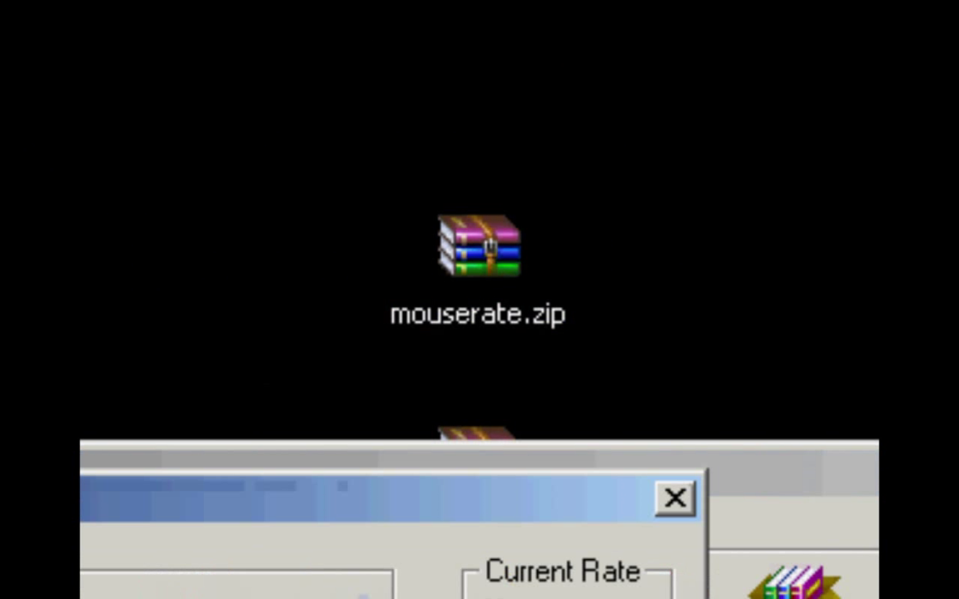
Look inside the small zip archive and dismiss the 'Please purchase WinRAR license' reminder
click(676, 499)
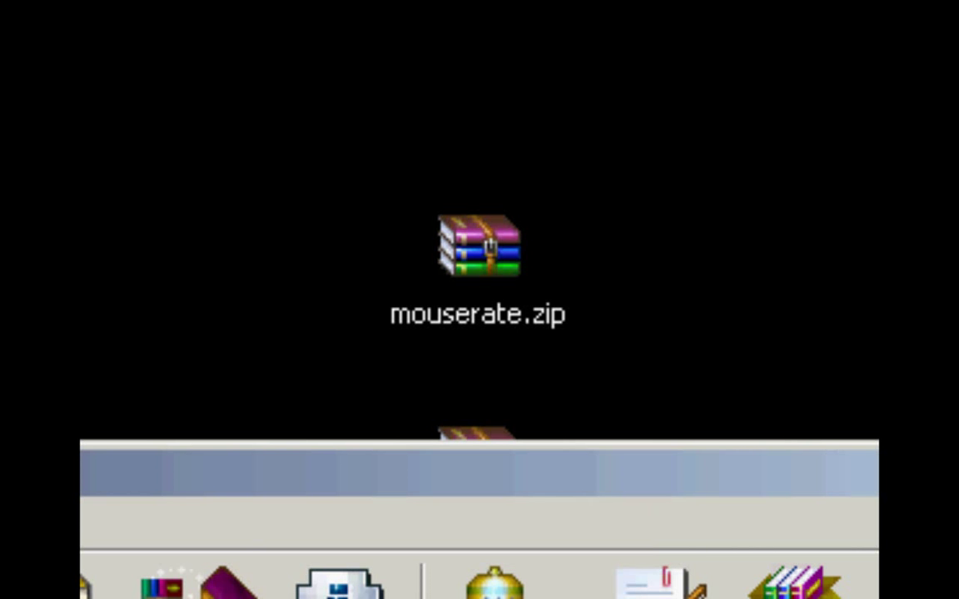
double_click(476, 246)
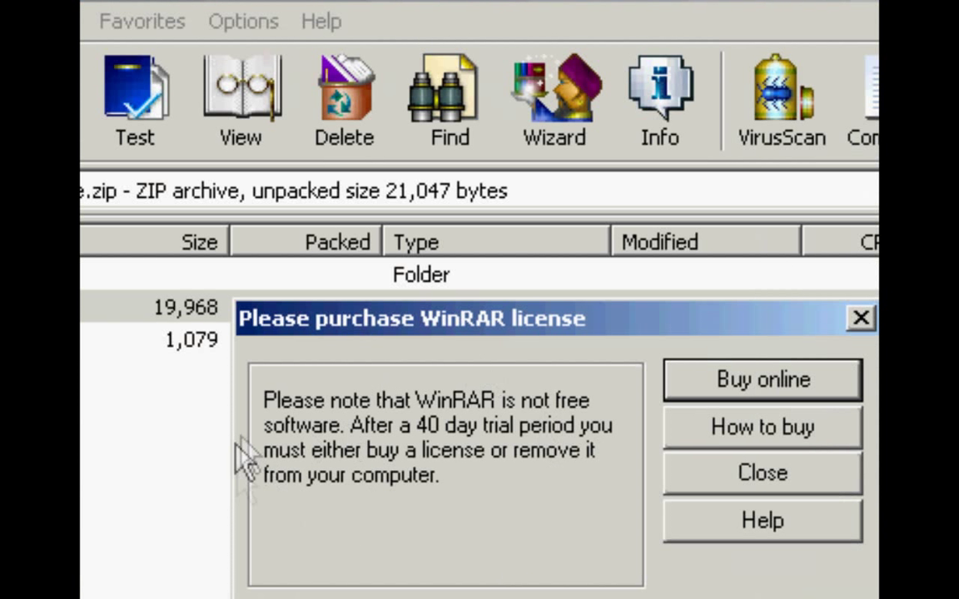
click(760, 472)
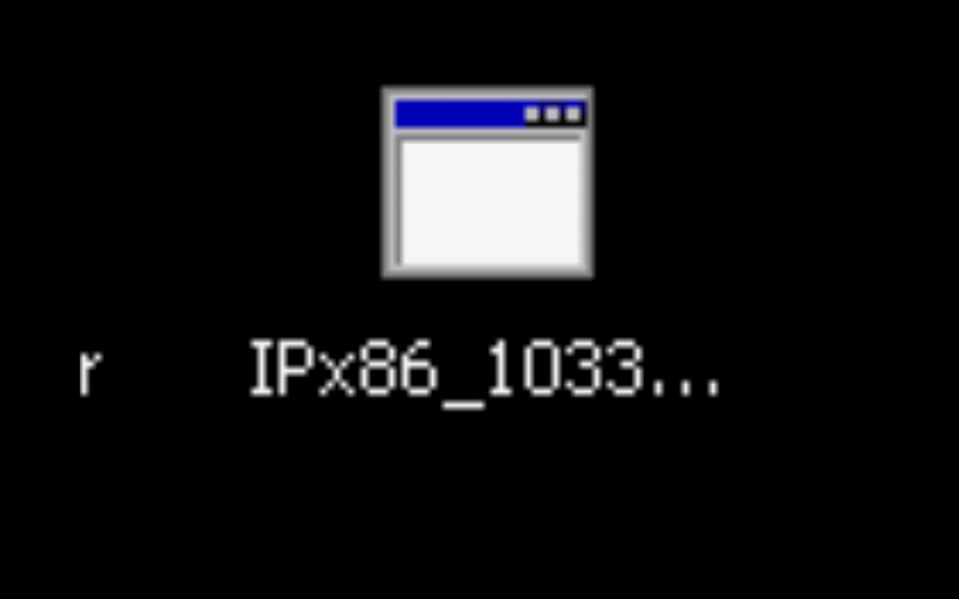
Open hidusbf.zip in WinRAR, listing the DRIVER folder and two README files
double_click(486, 186)
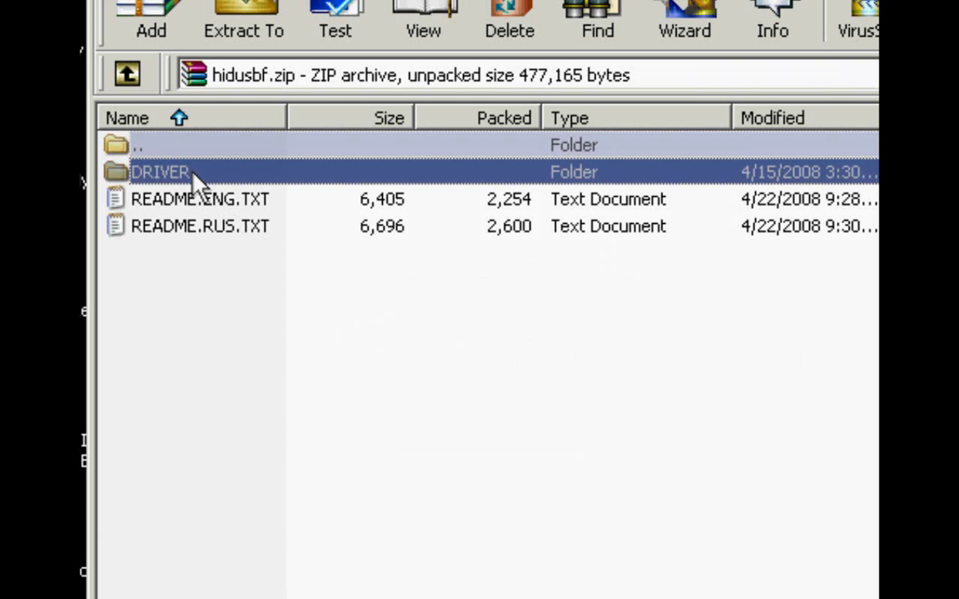
Run Setup.exe from the DRIVER folder, launching USB Mouse Rate Adjuster Setup at rate 1000
double_click(160, 171)
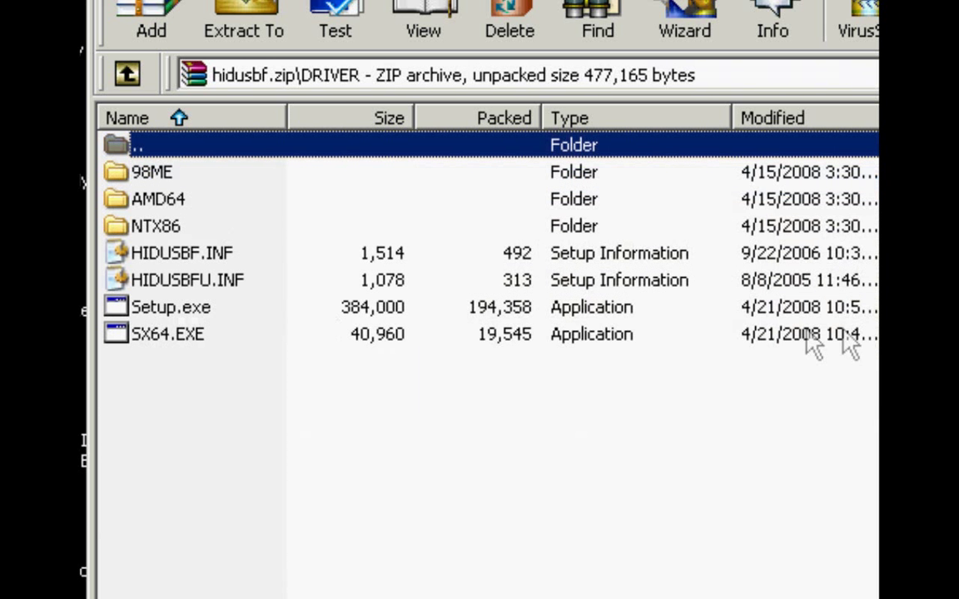
double_click(170, 307)
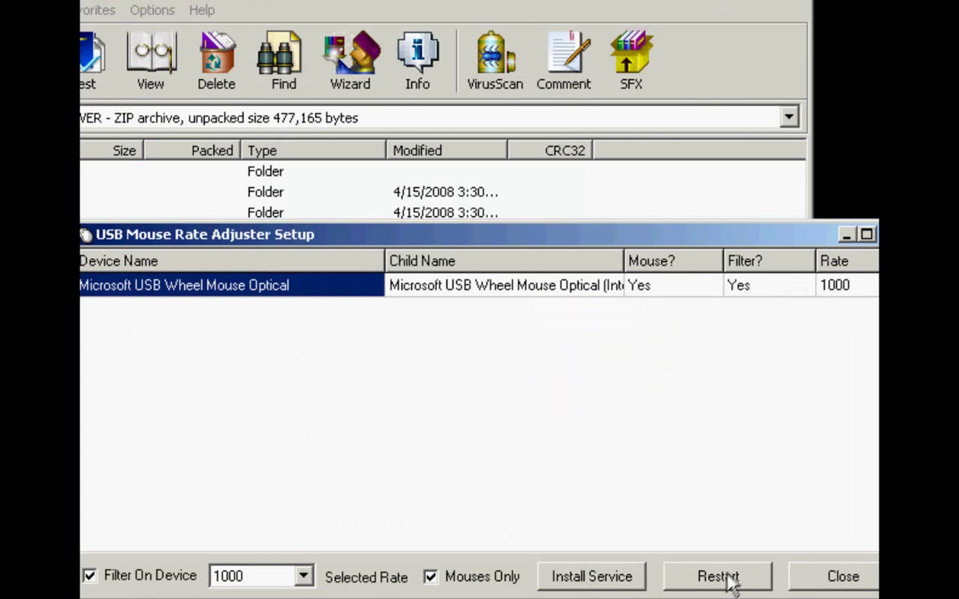
mouse_move(603, 576)
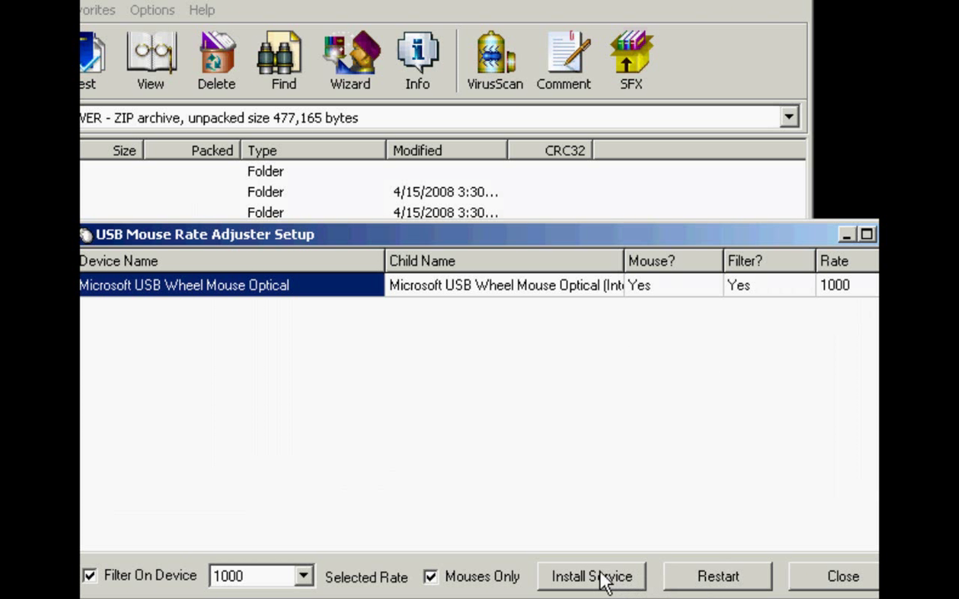